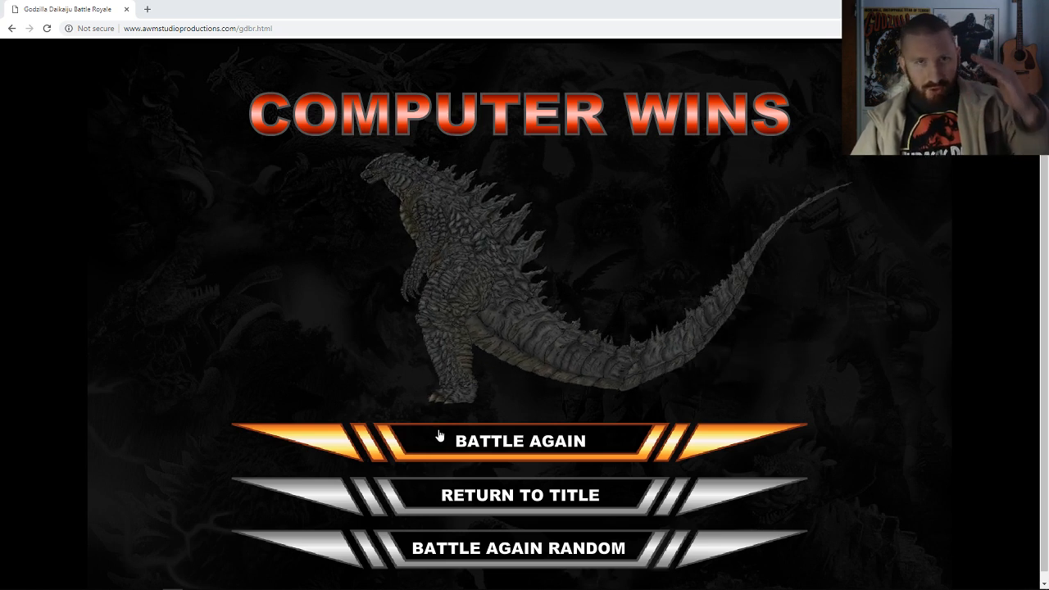
# - Choose BATTLE AGAIN on the results screen to restart Gigan versus Godzilla at full life
pyautogui.click(515, 442)
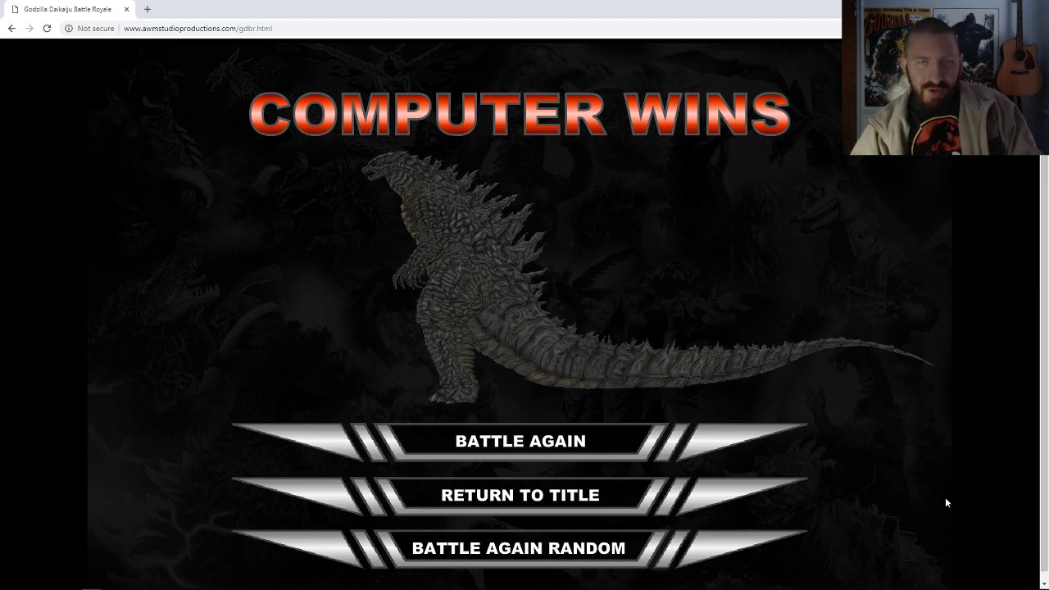
pyautogui.click(520, 442)
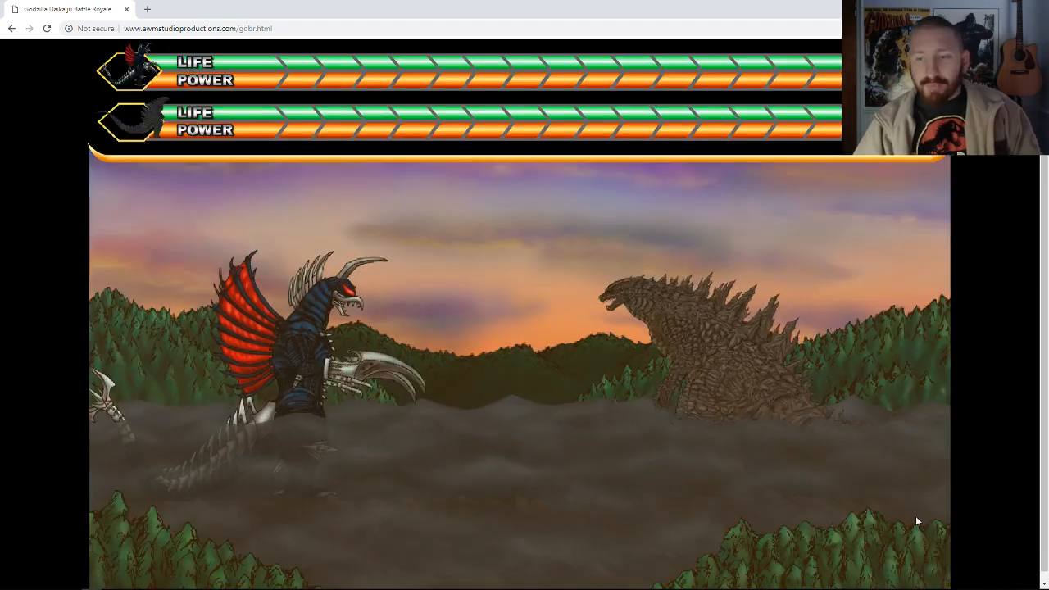